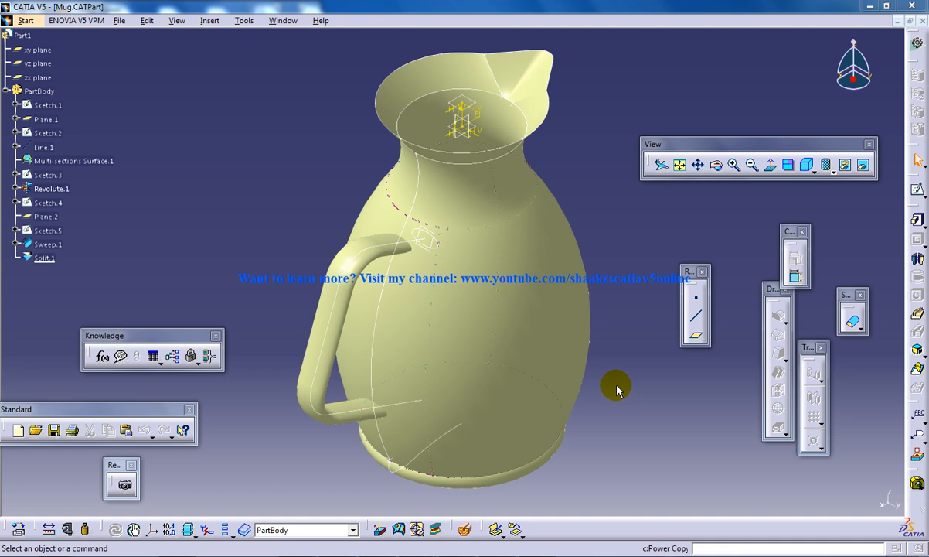
mouse_move(576, 367)
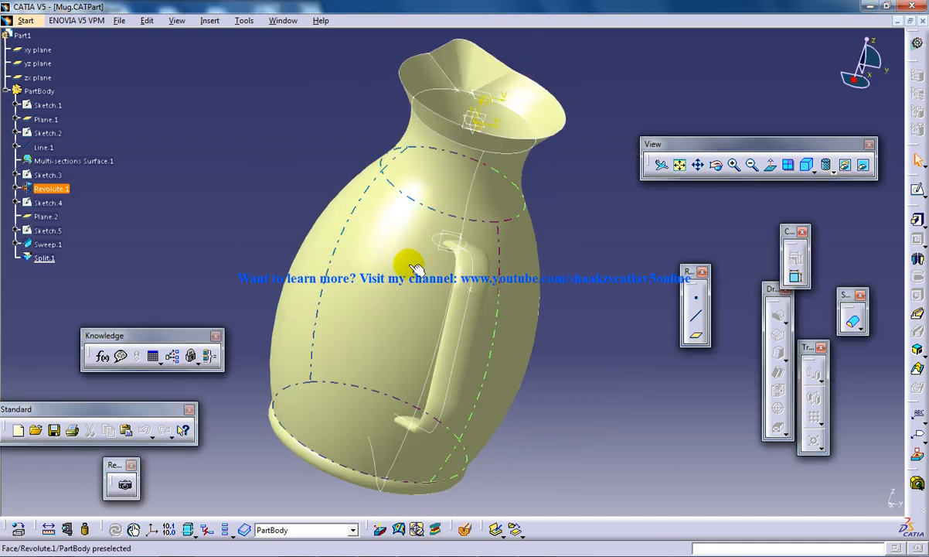
- Orbit the jug until looking straight down into its opening
drag(410, 263, 371, 232)
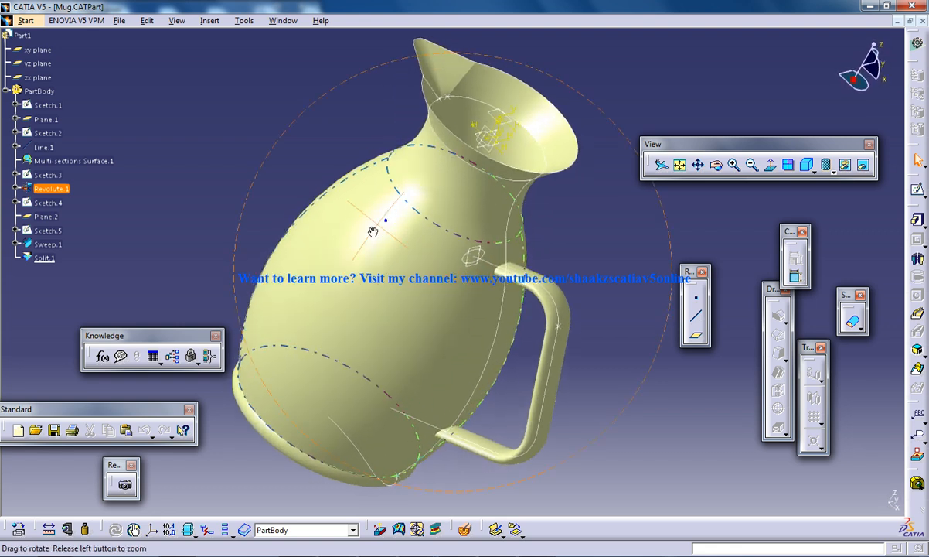
drag(374, 231, 386, 279)
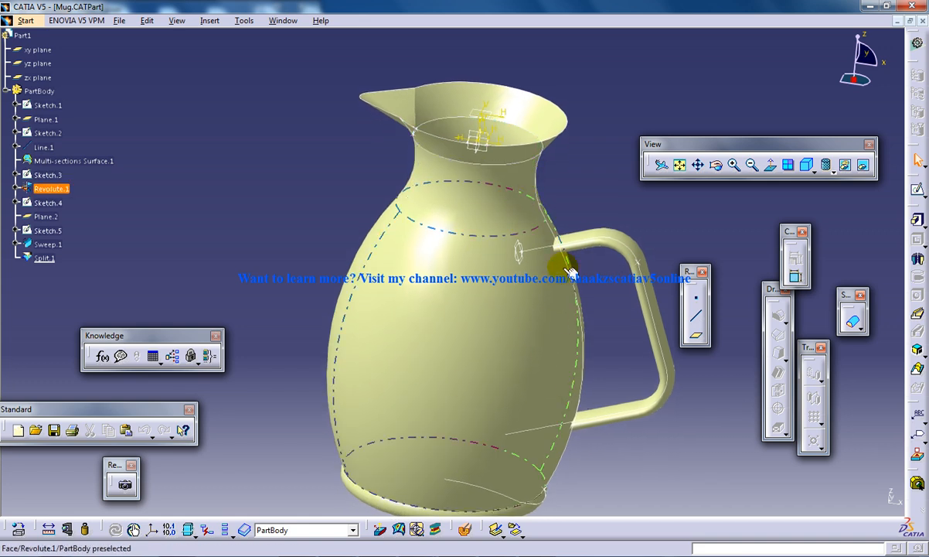
drag(565, 267, 506, 316)
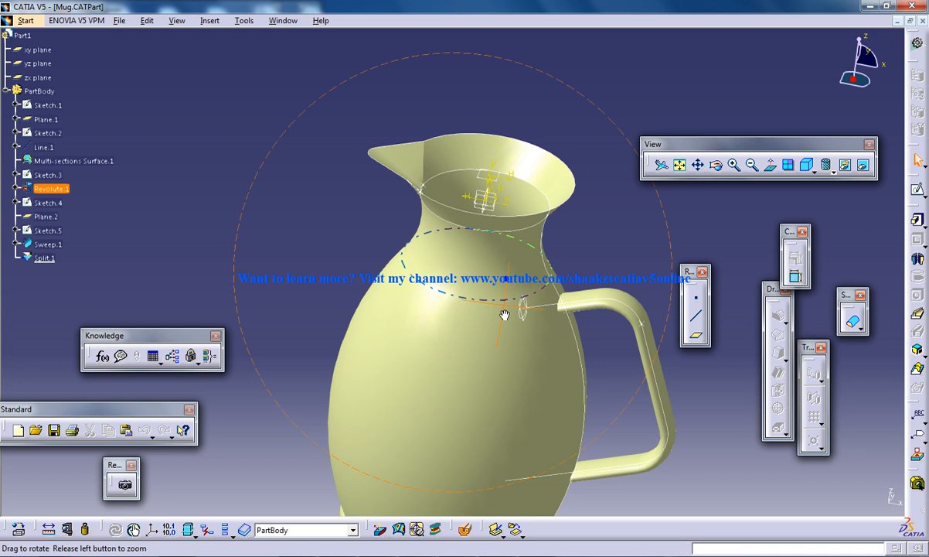
drag(502, 315, 530, 364)
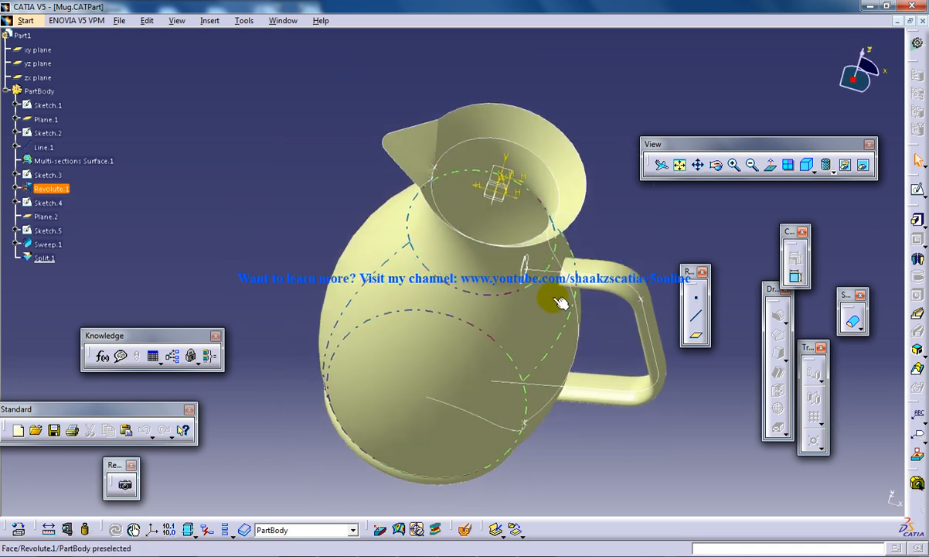
drag(561, 301, 398, 225)
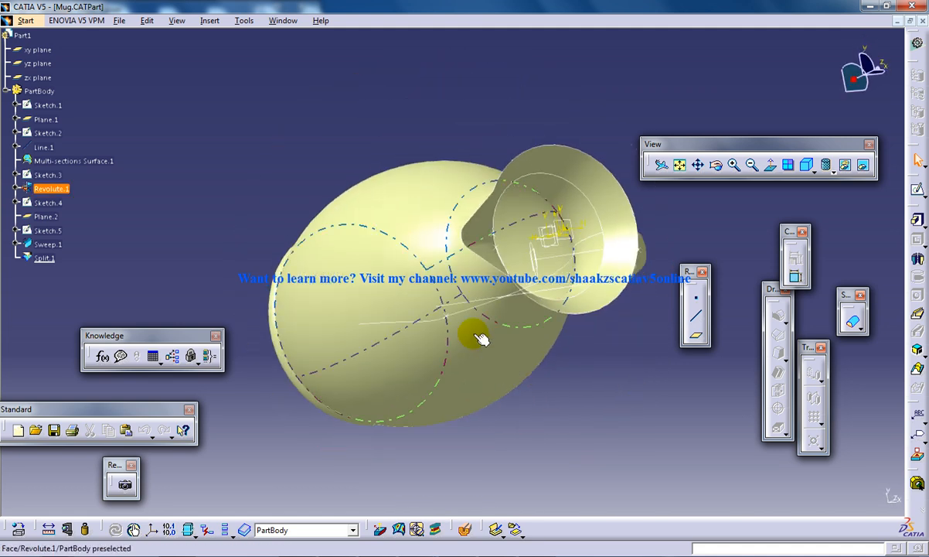
mouse_move(524, 238)
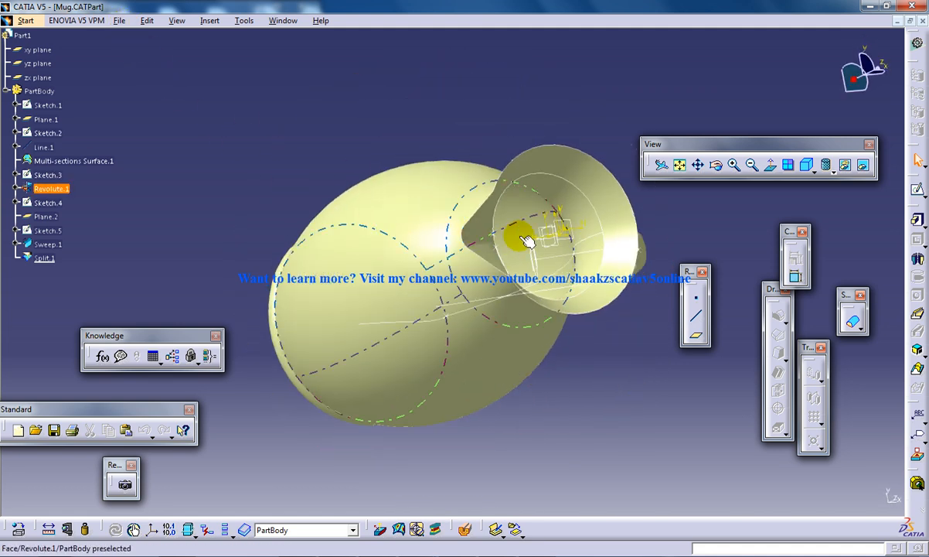
drag(525, 240, 587, 260)
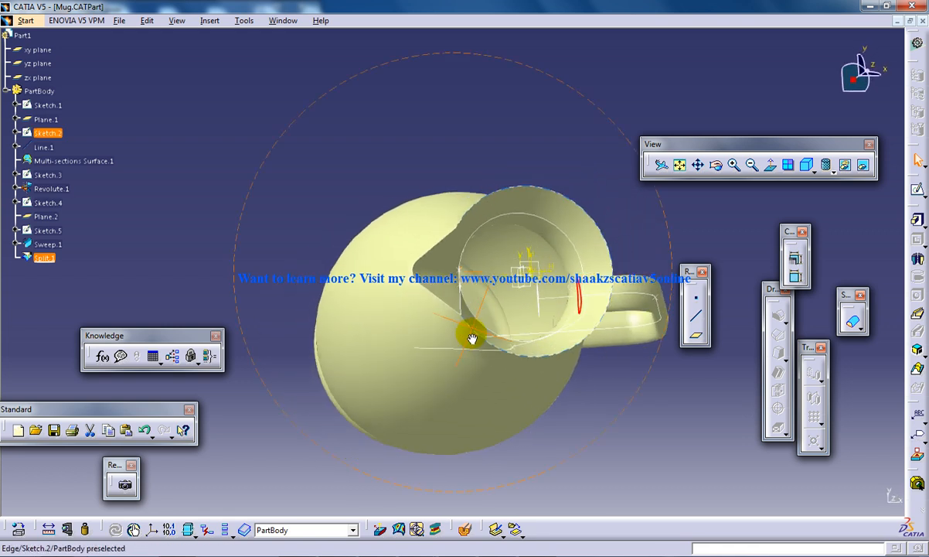
drag(472, 338, 557, 296)
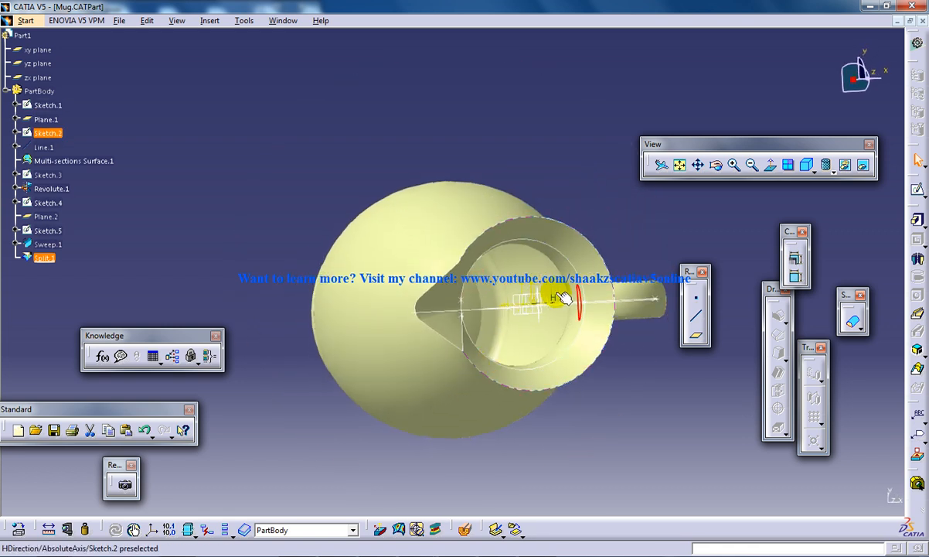
- Select the sketch elements inside the mouth and bring up the Insert and workbench menus
click(558, 314)
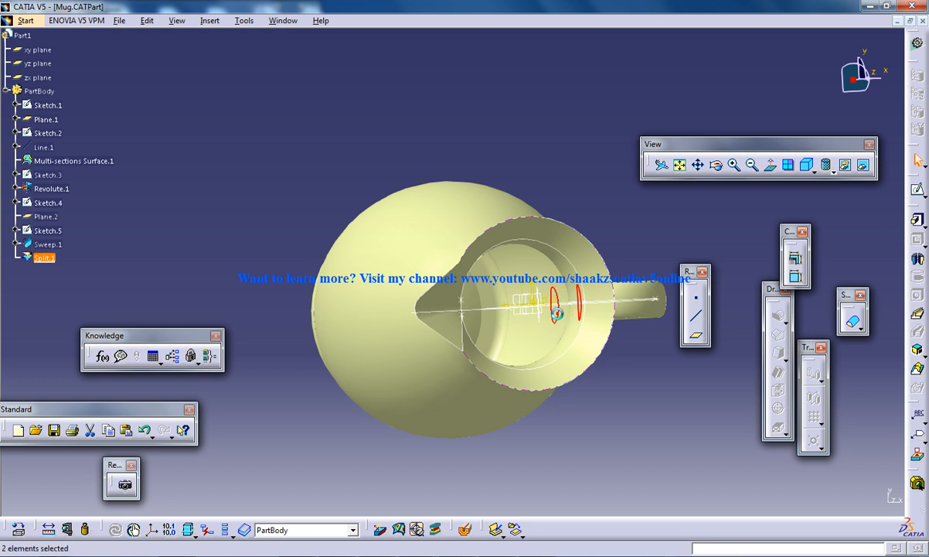
click(209, 20)
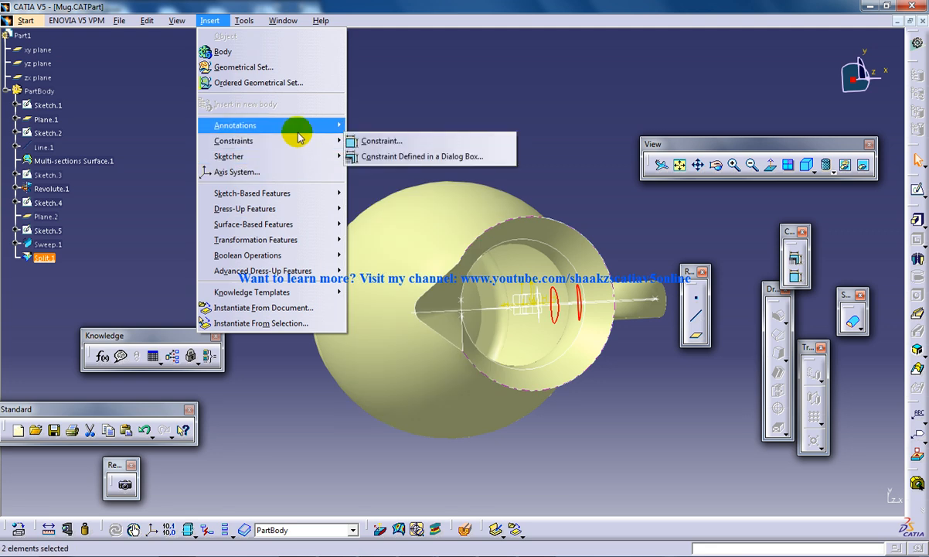
click(25, 20)
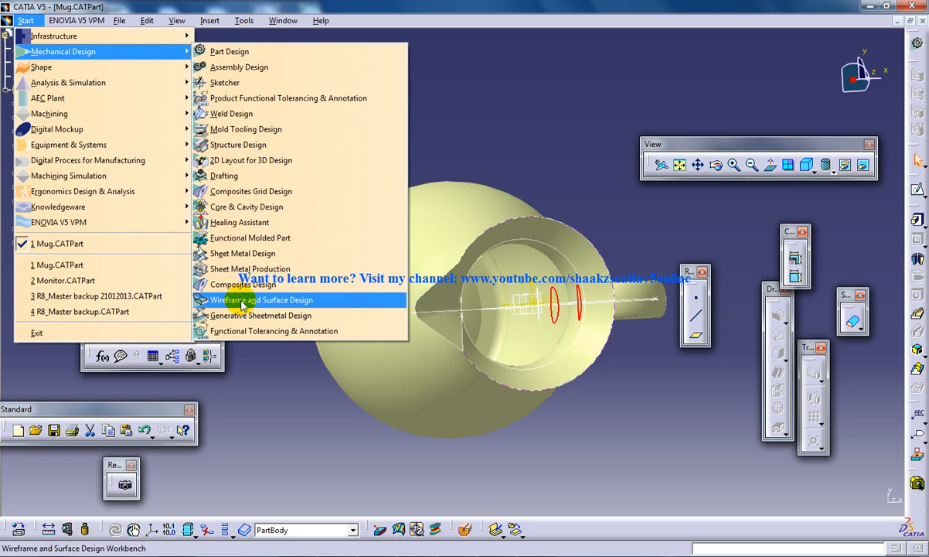
- In Wireframe and Surface Design, extract a jug face as Extract.2 and orbit to check it
click(244, 20)
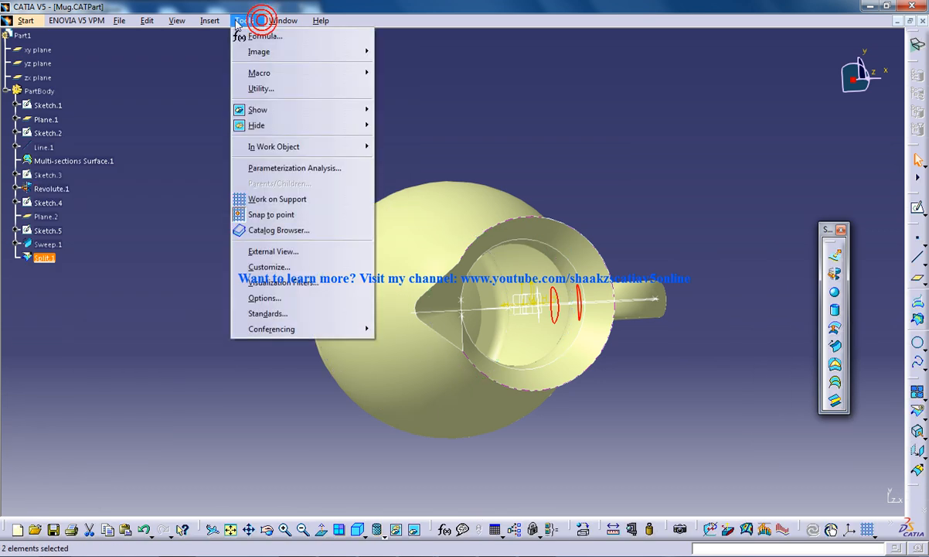
click(209, 20)
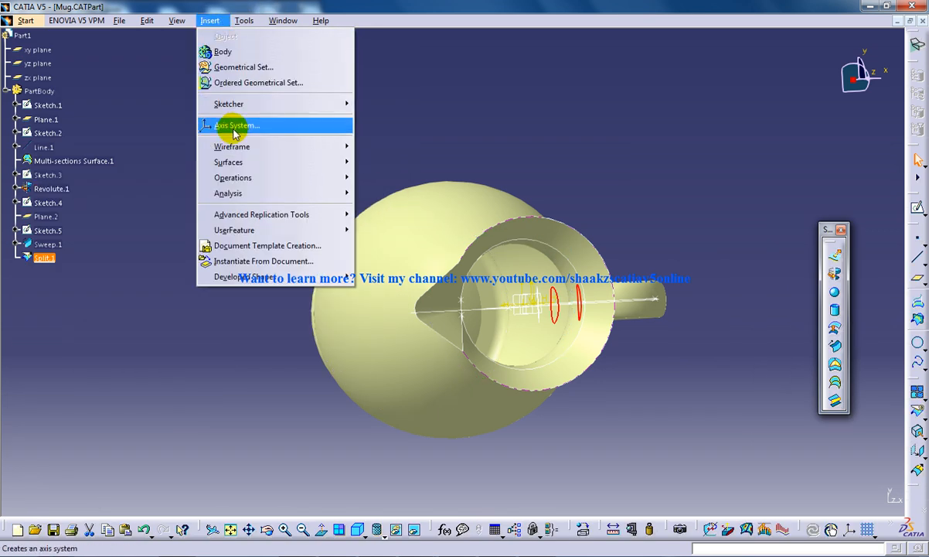
mouse_move(233, 177)
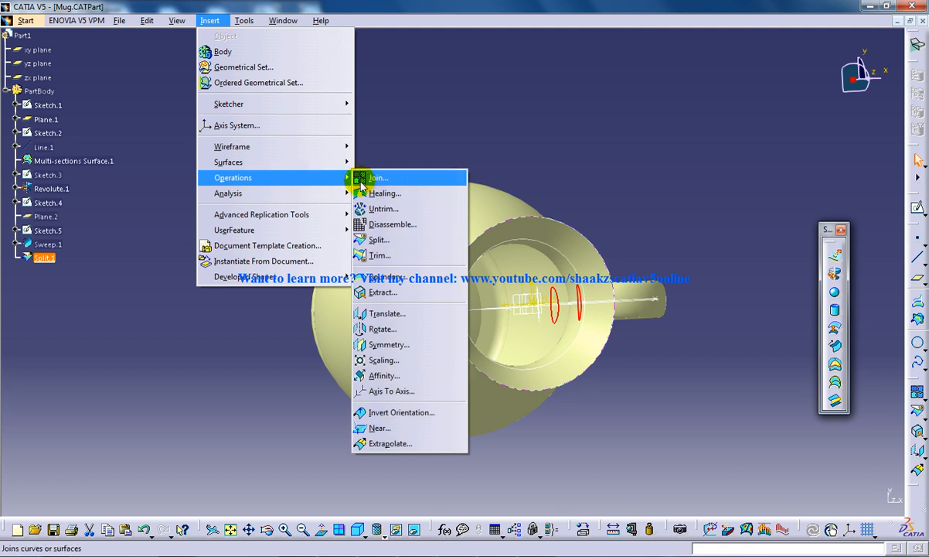
mouse_move(385, 292)
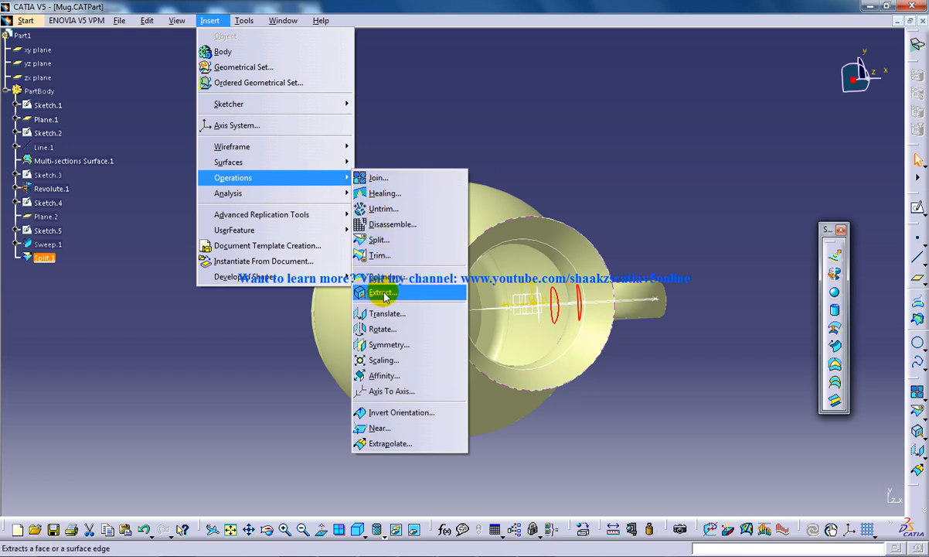
click(383, 292)
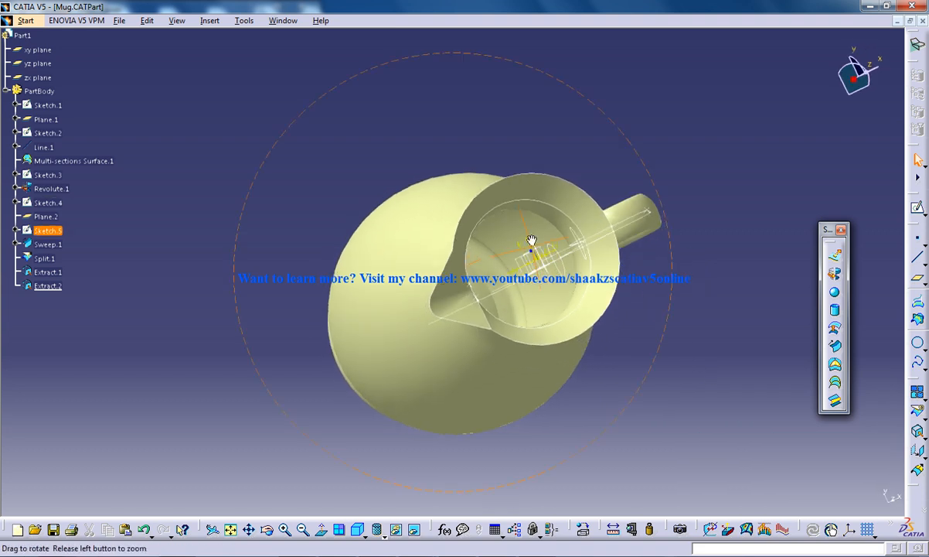
drag(531, 238, 566, 183)
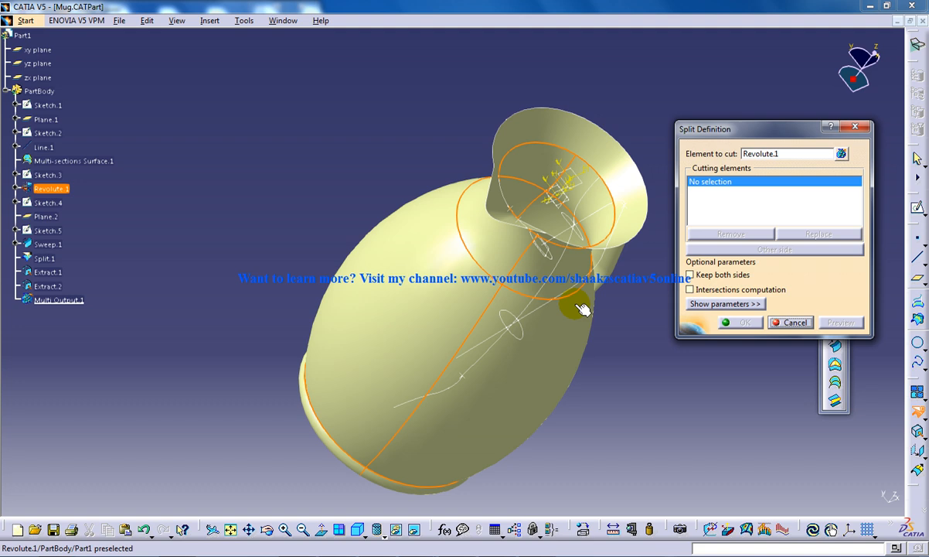
- Split Revolute.1 with the extracted cutting surface into Split.2 and inspect the result
click(583, 308)
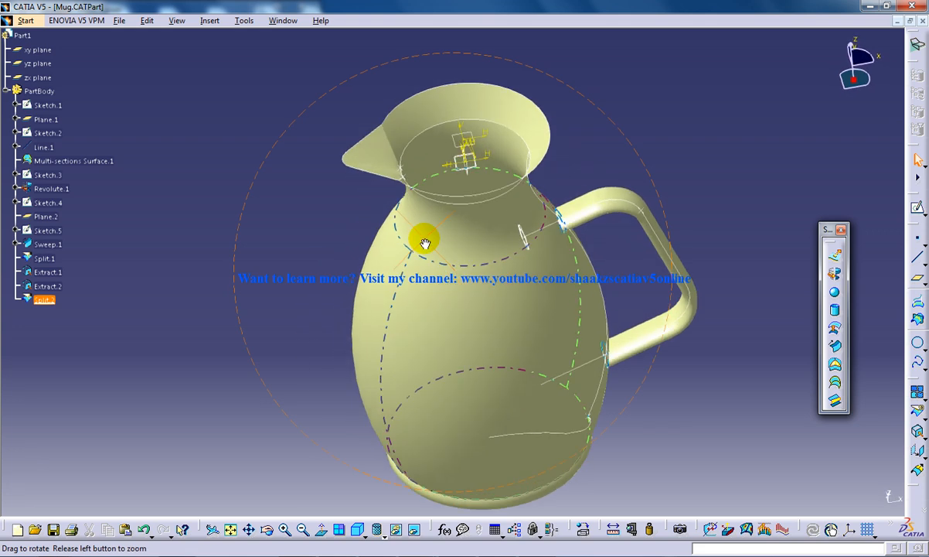
drag(424, 238, 531, 270)
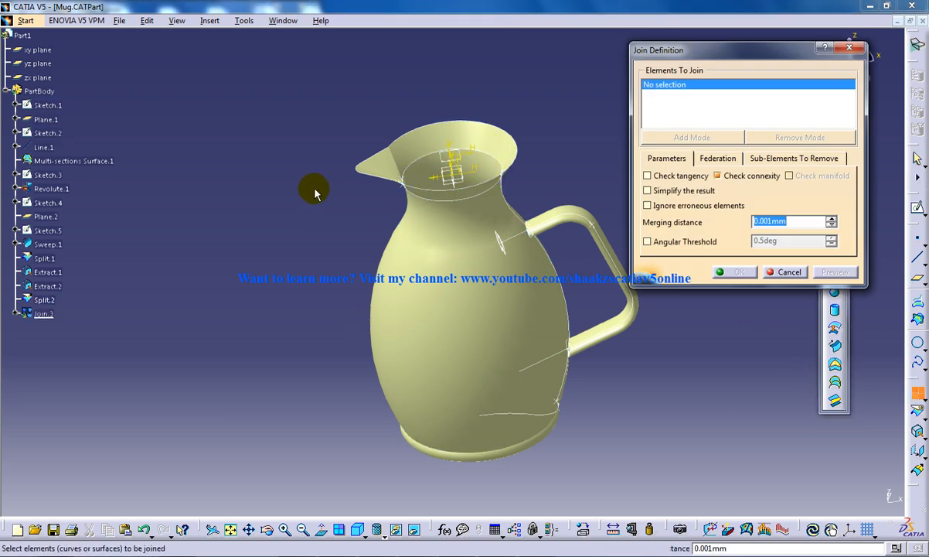
- Join Multi-sections Surface.1, Split.1 and Split.2 into Join.3
click(74, 161)
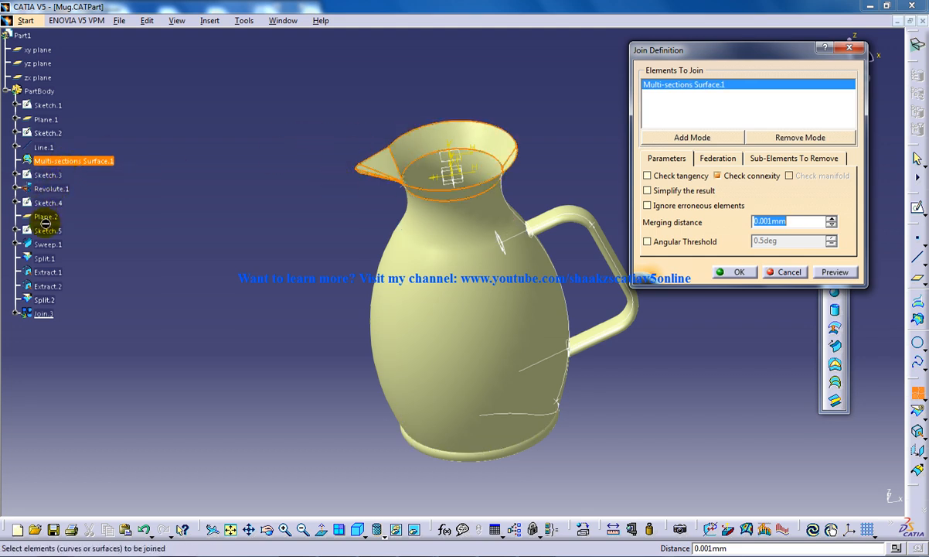
click(44, 258)
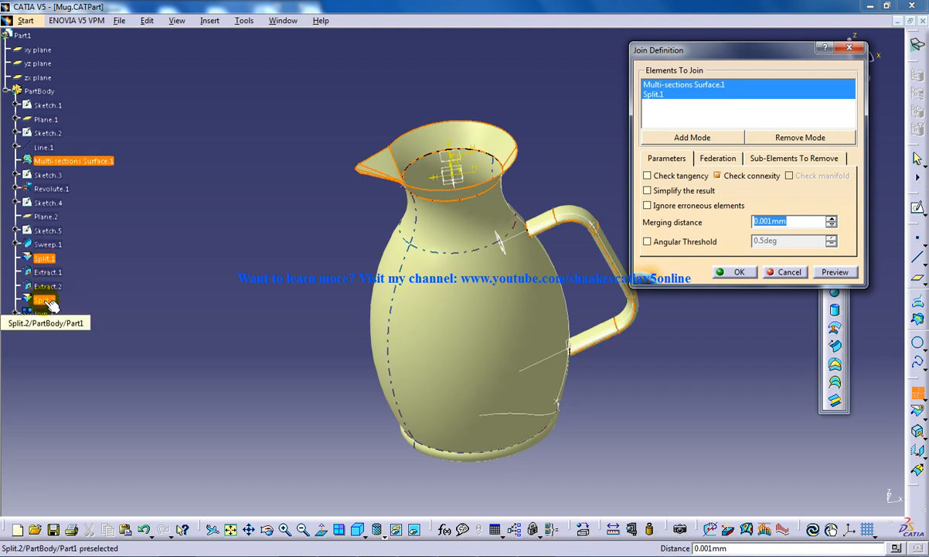
click(738, 271)
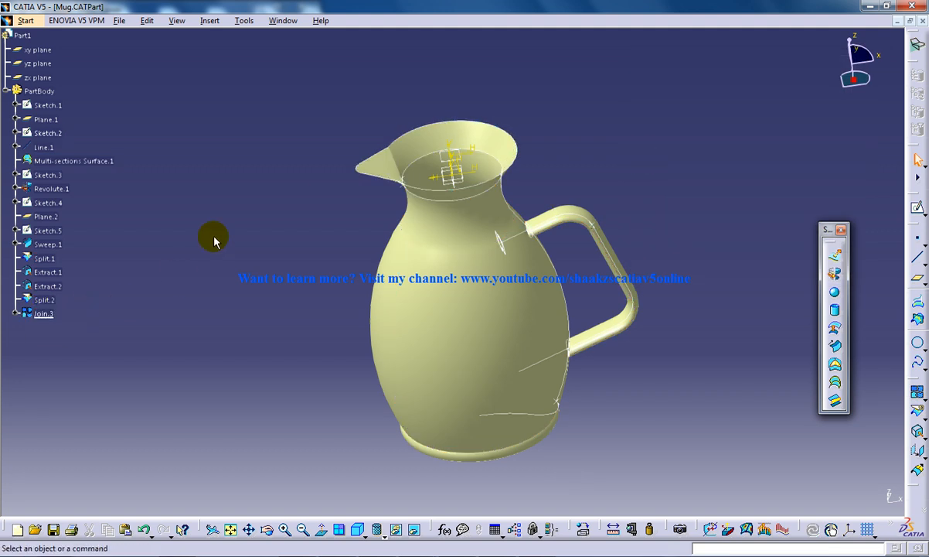
click(26, 20)
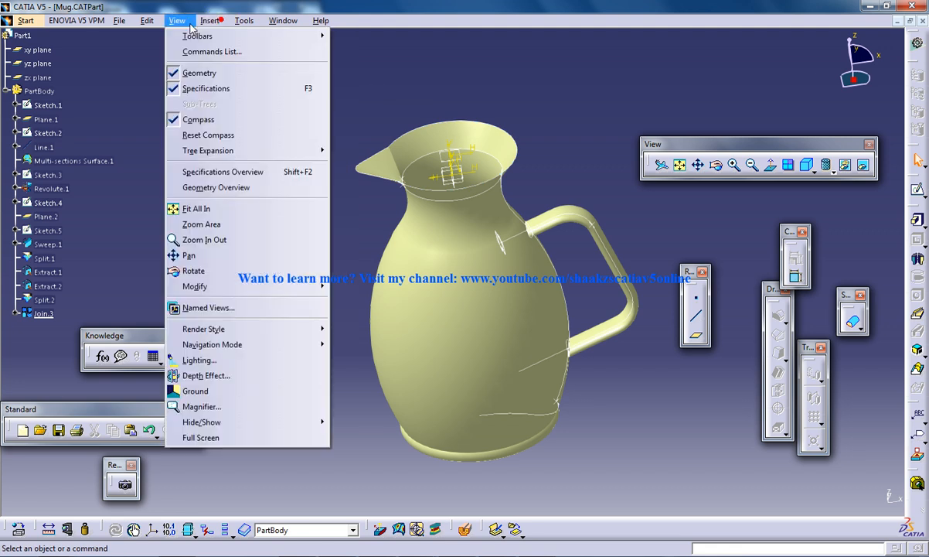
- Close Join.3 into the solid CloseSurface.1, hide Join.3, and orbit to inspect
click(210, 21)
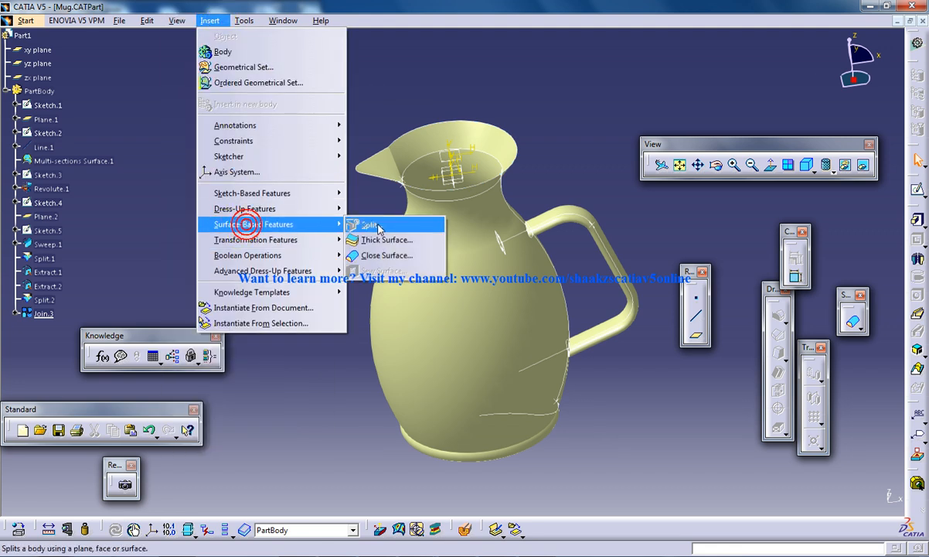
click(387, 255)
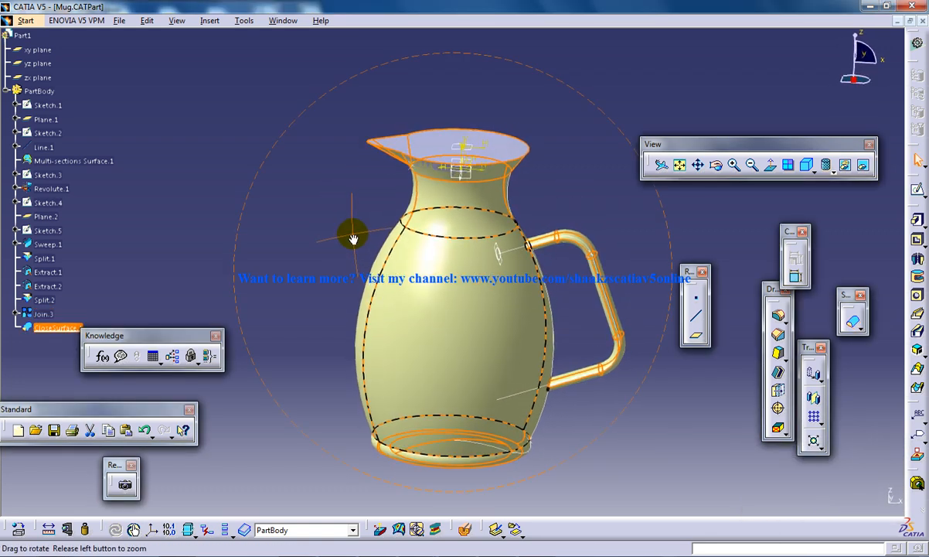
right_click(42, 324)
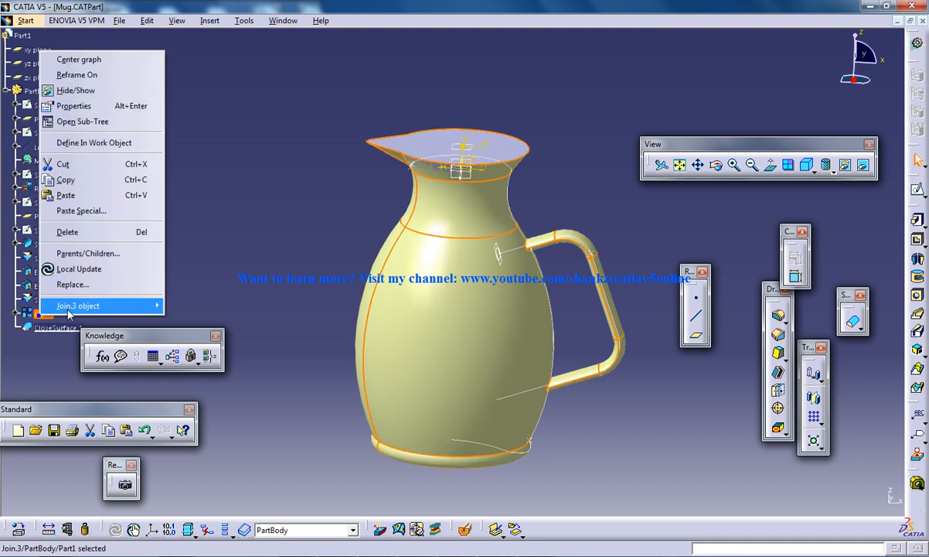
click(77, 305)
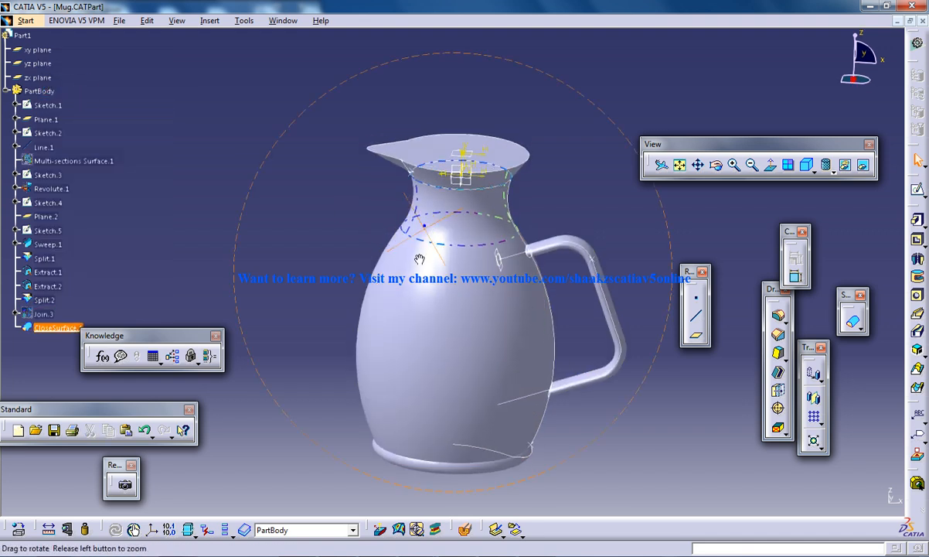
drag(419, 259, 524, 307)
text(2)
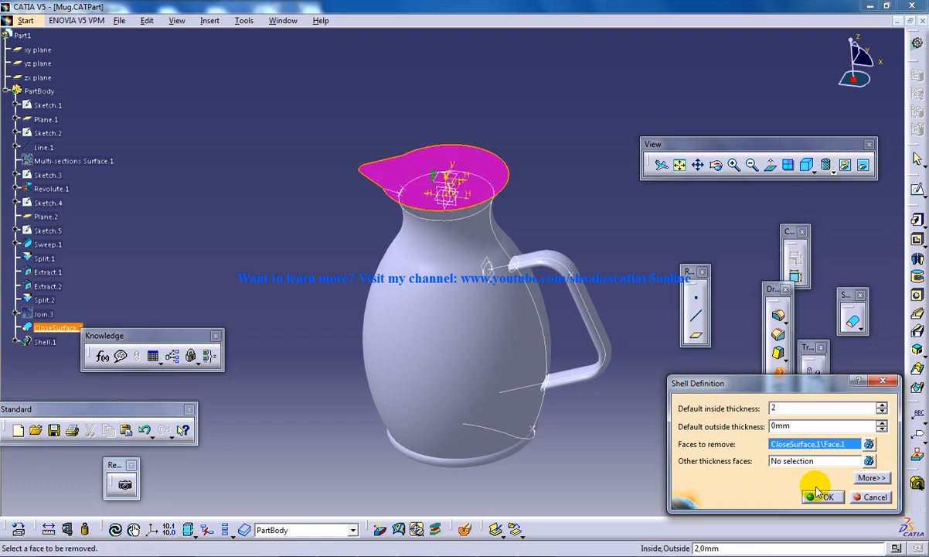
- Confirm Shell.1 with 2 mm inside thickness and the top face removed
click(821, 496)
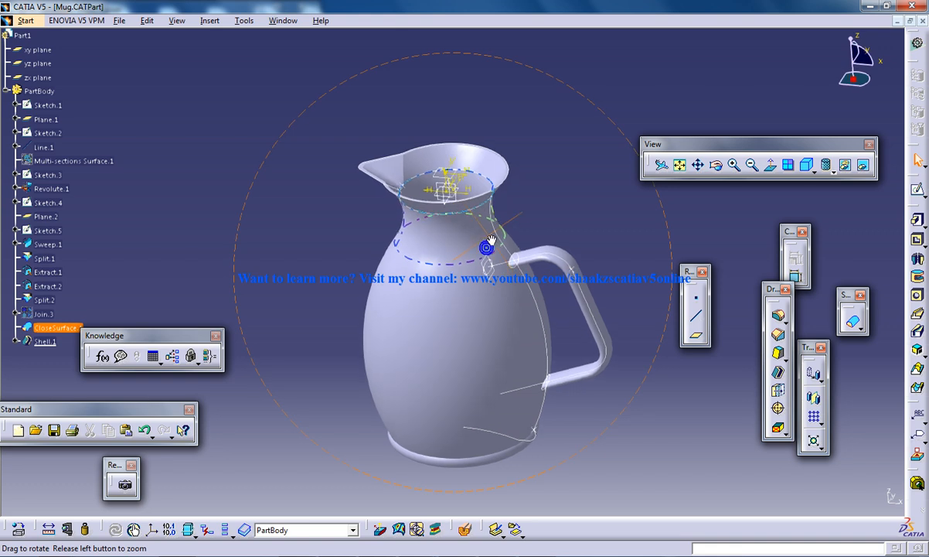
drag(487, 240, 510, 247)
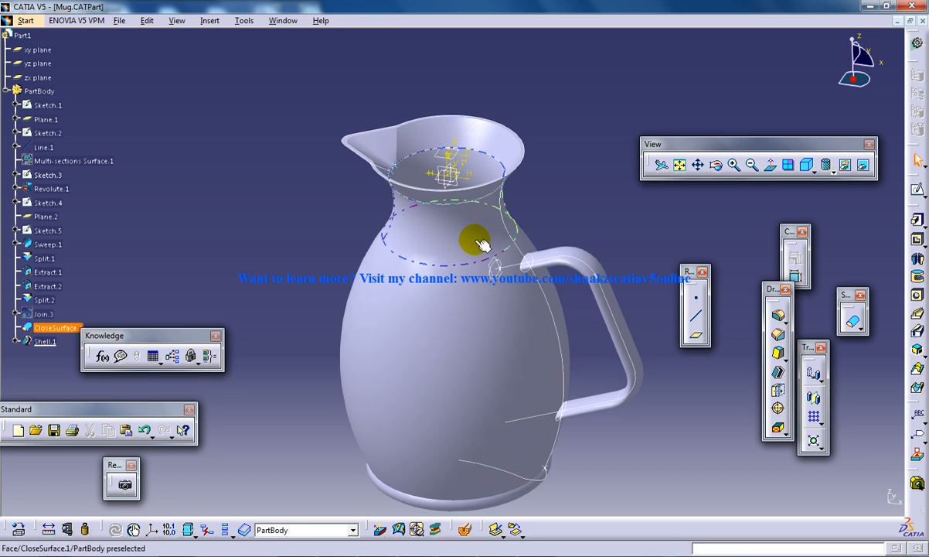
drag(483, 243, 491, 197)
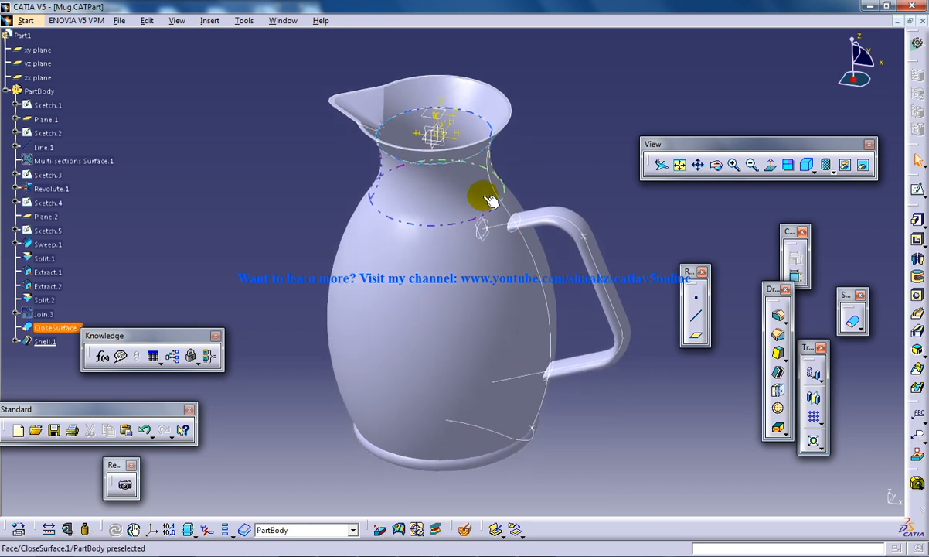